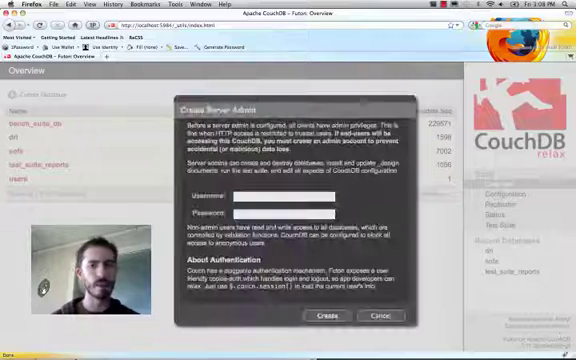
Step: Enter the server admin username and password and create the account
{"action": "left_click", "coordinate": [264, 198]}
{"action": "type", "text": "jchris"}
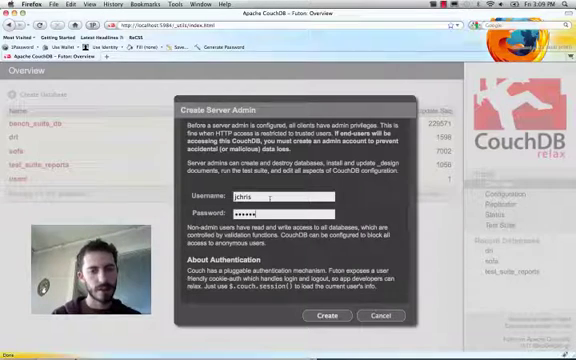
{"action": "left_click", "coordinate": [324, 316]}
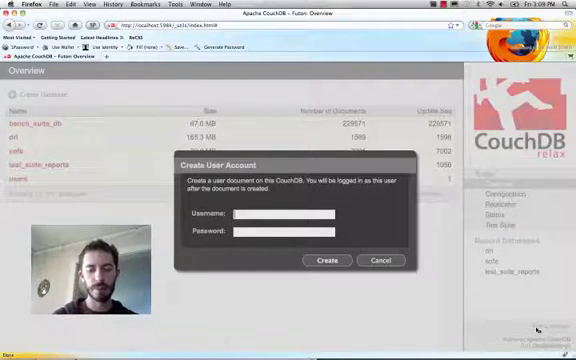
Step: Create user 'joe', attempt a database deletion, and acknowledge the not-a-server-admin refusal
{"action": "type", "text": "joe"}
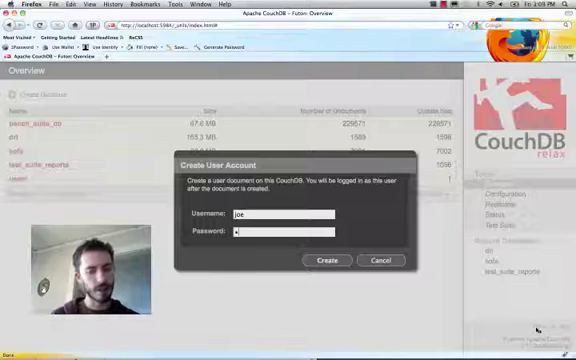
{"action": "left_click", "coordinate": [328, 260]}
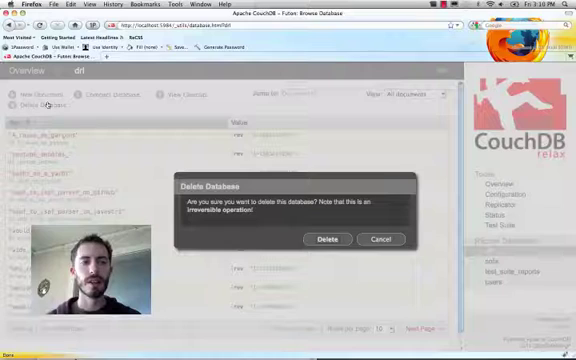
{"action": "left_click", "coordinate": [324, 240]}
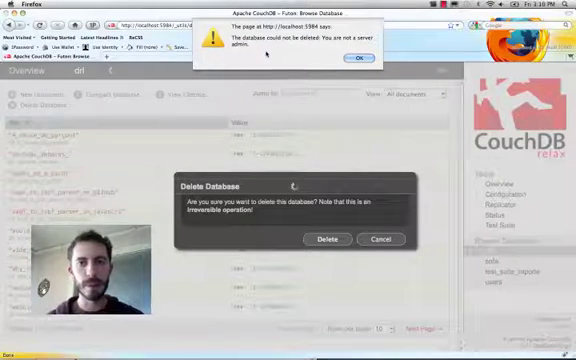
{"action": "left_click", "coordinate": [356, 56]}
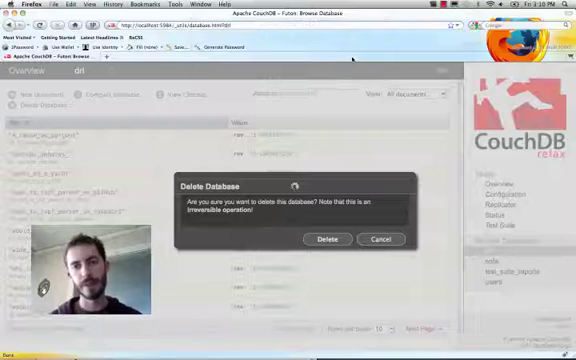
{"action": "left_click", "coordinate": [372, 240]}
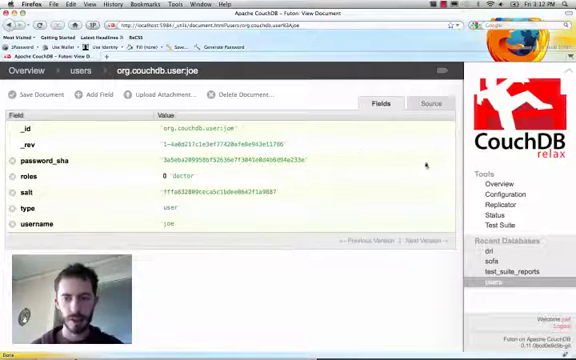
Step: Attempt to save joe's user document, dismiss the error, then save it successfully as admin
{"action": "left_click", "coordinate": [28, 94]}
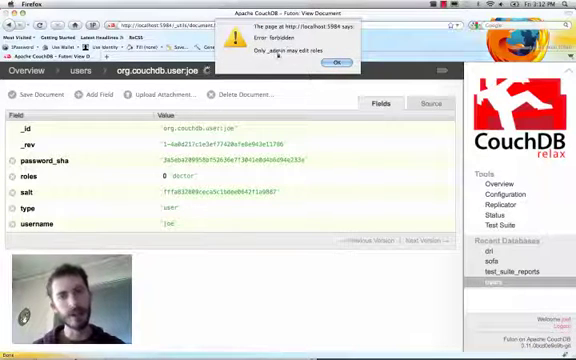
{"action": "left_click", "coordinate": [328, 60]}
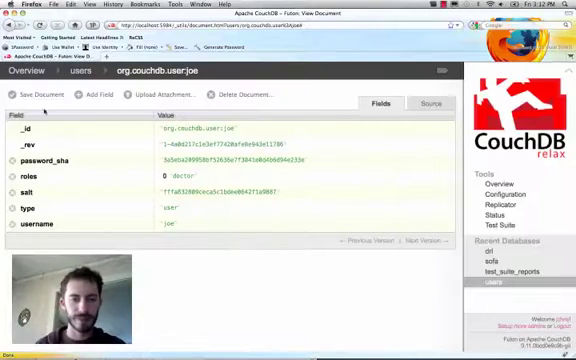
{"action": "left_click", "coordinate": [40, 96]}
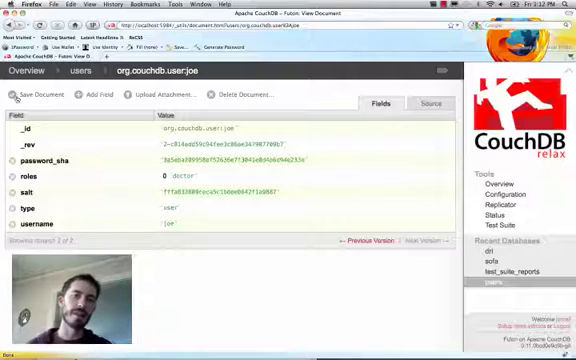